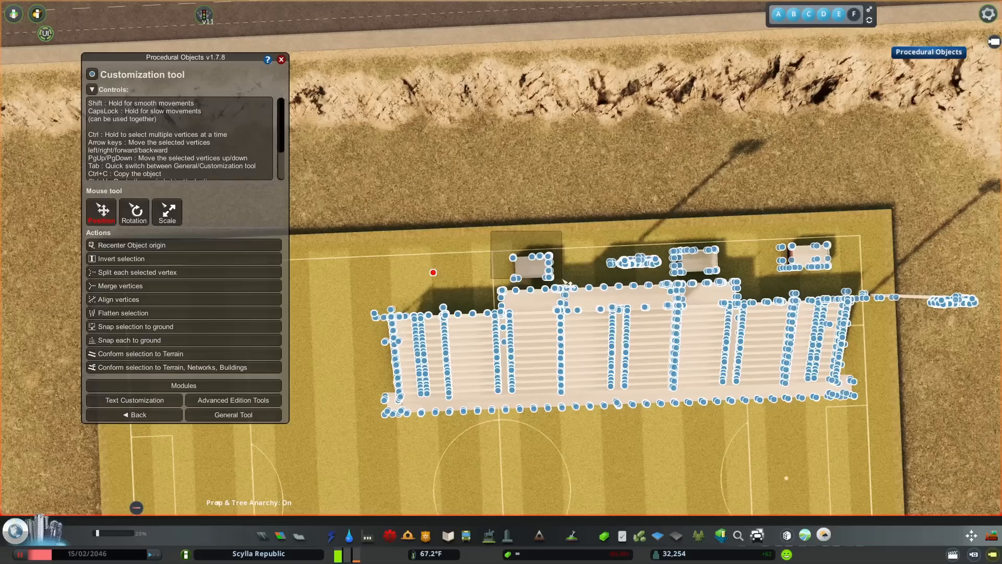
Exit the grandstand customization and bring up the colour picker for the reddish ground patch
left_click(233, 414)
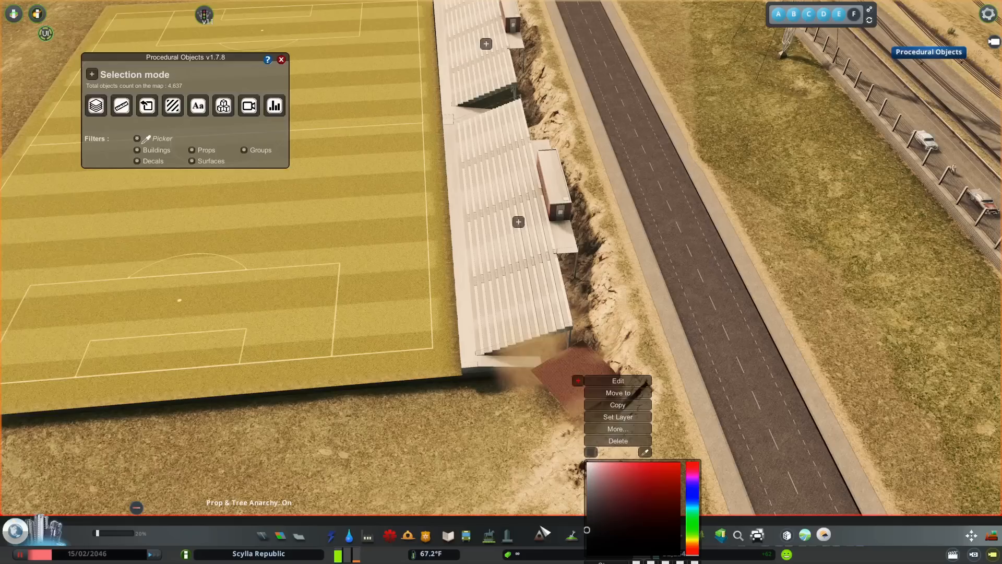
Copy the brick surface and stretch it into a strip beside the pitch
left_click(617, 380)
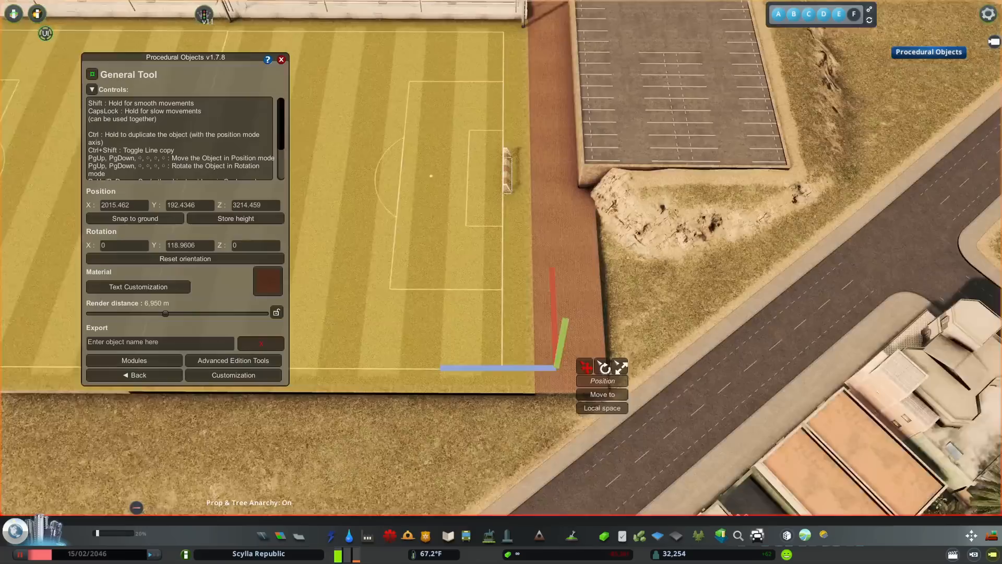
left_click(233, 375)
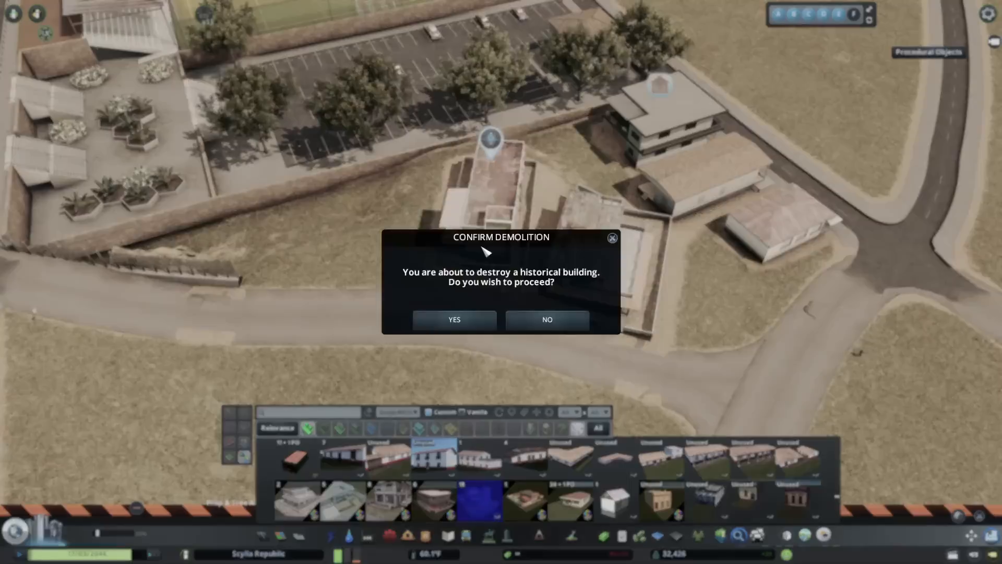
Confirm demolition of the historical building below the parking lot
left_click(454, 319)
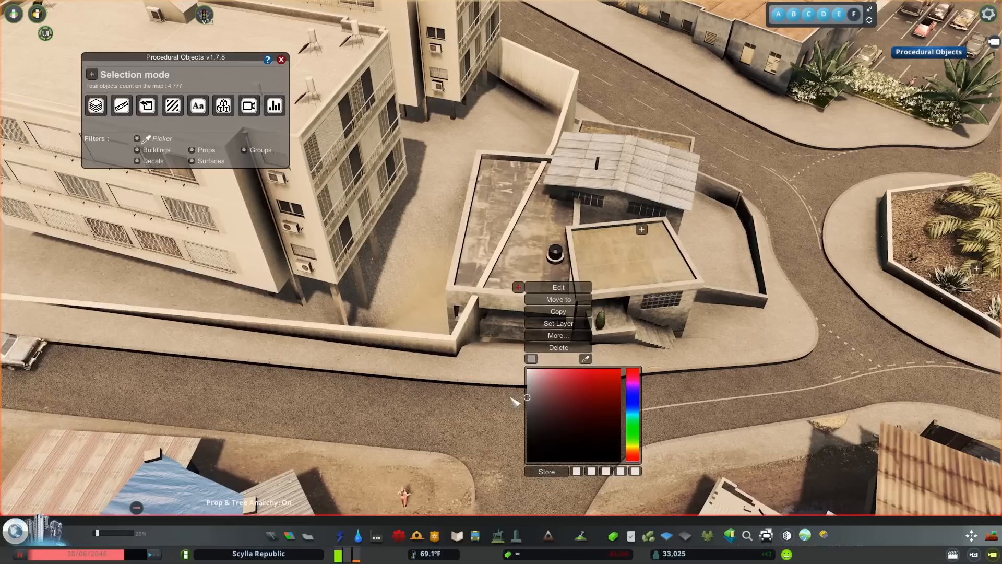
Pick a new colour in the flat-roofed building's colour picker
left_click(558, 288)
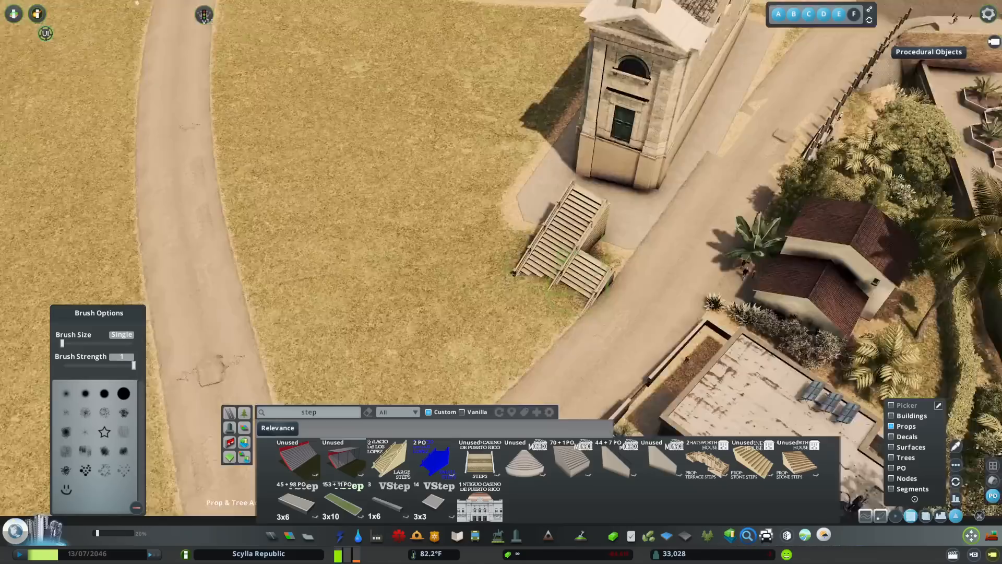
Search 'palacio' and finish placing the stair flight at the star-tiled plaza edge
type("palacio")
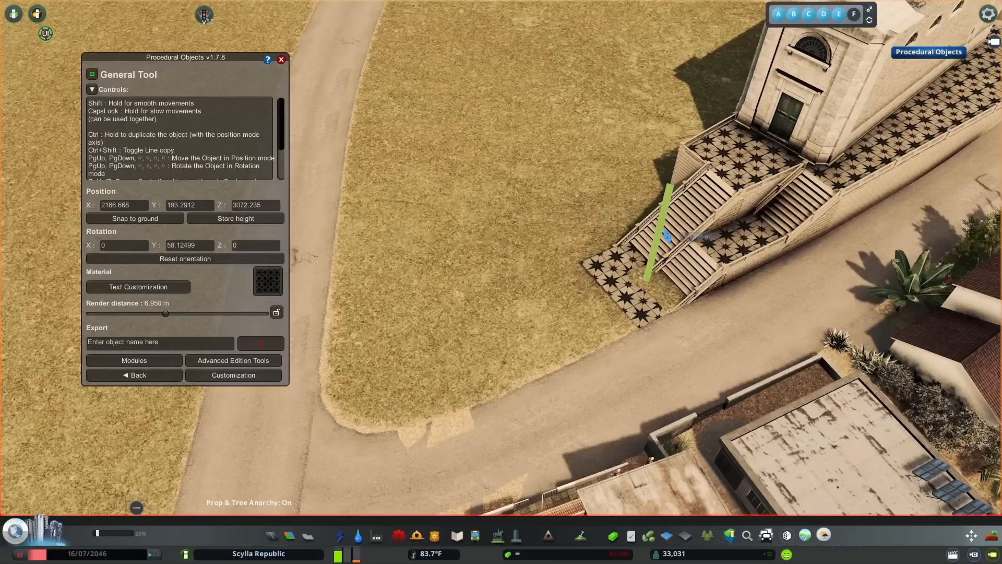
left_click(281, 60)
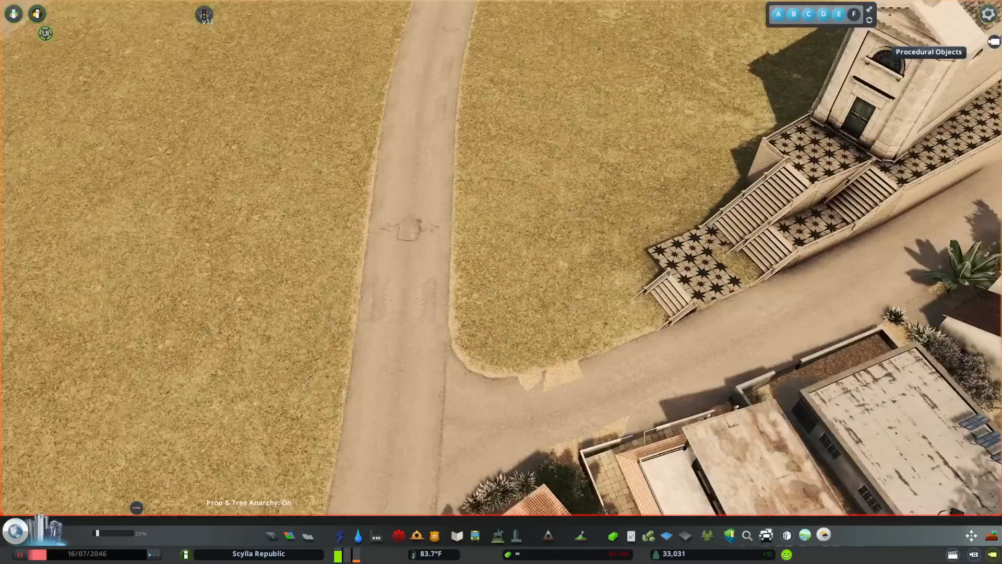